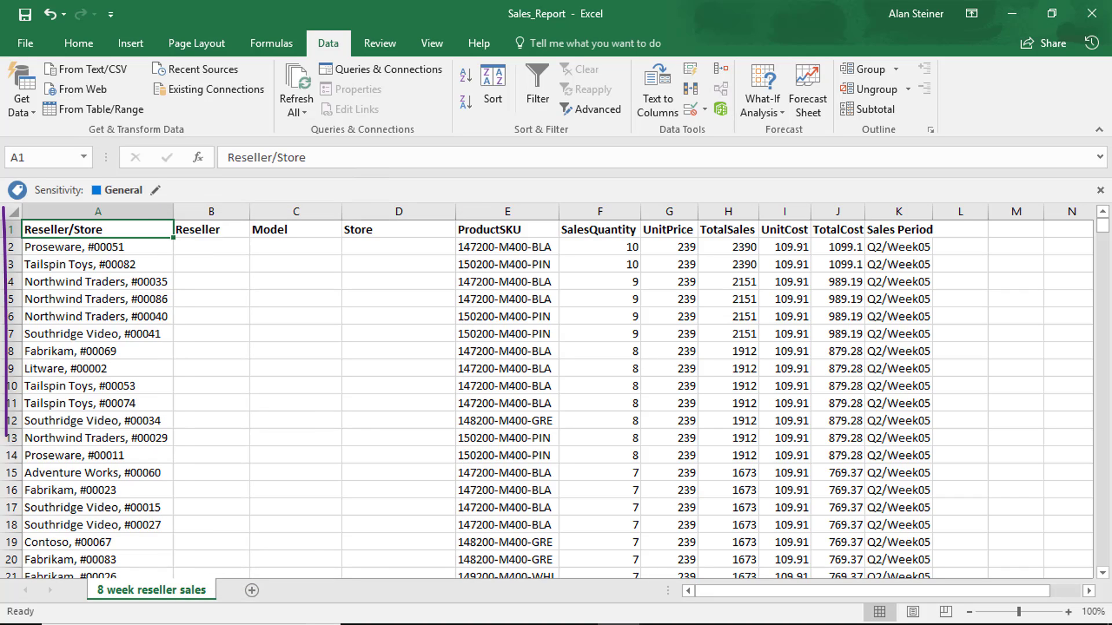
Enter 'Proseware' and 'Tailspin Toys' as examples, then accept Flash Fill for all reseller names.
{"action": "left_click", "coordinate": [98, 212]}
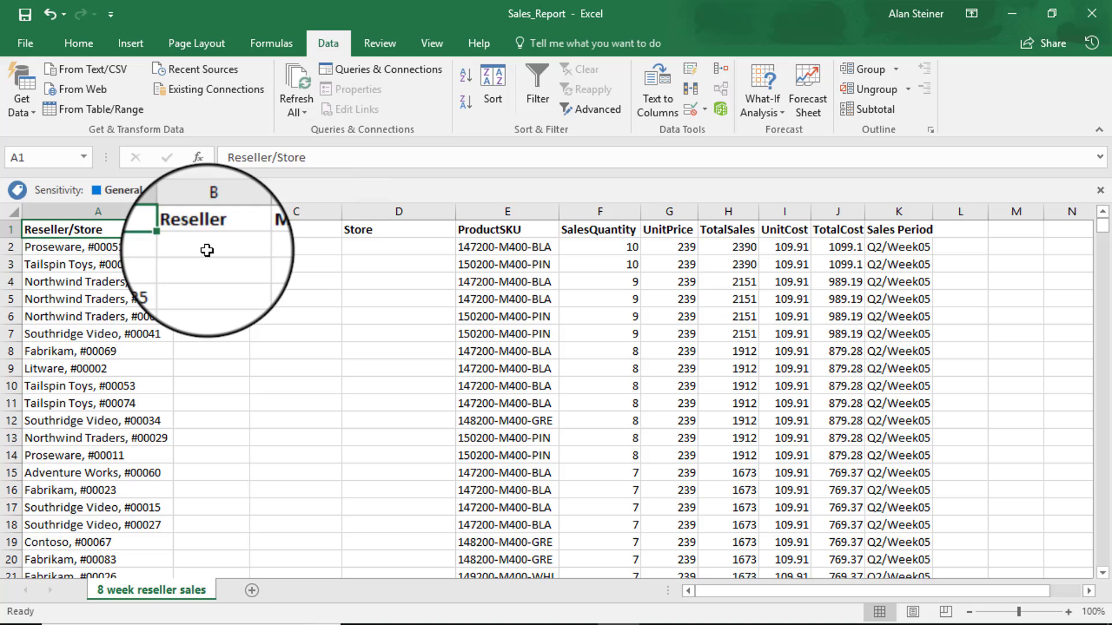
{"action": "type", "text": "Prose"}
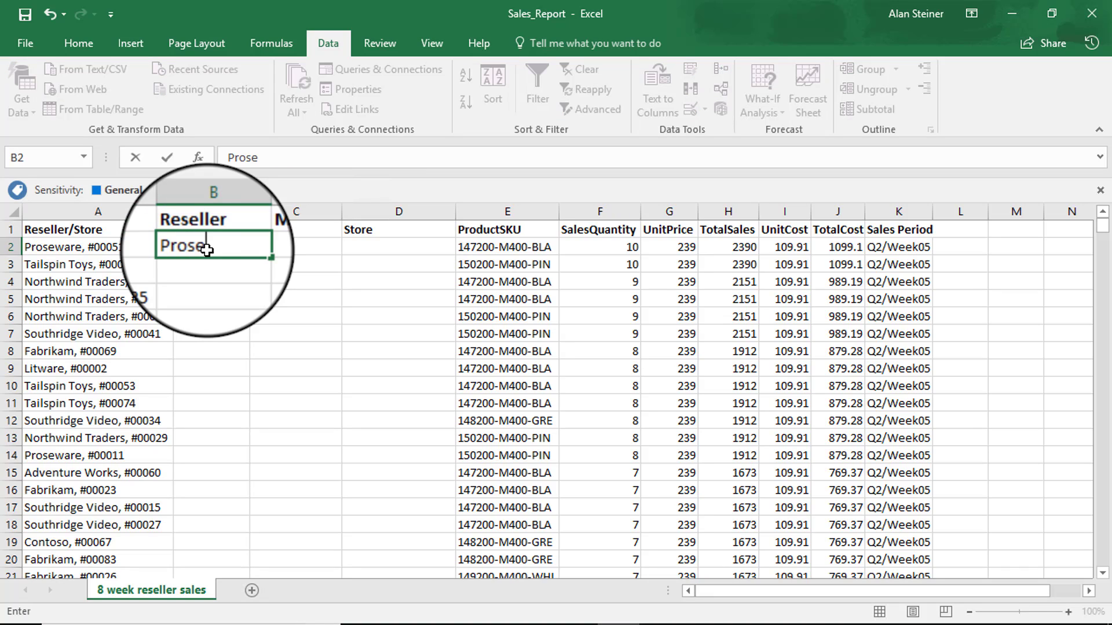
{"action": "type", "text": "ware"}
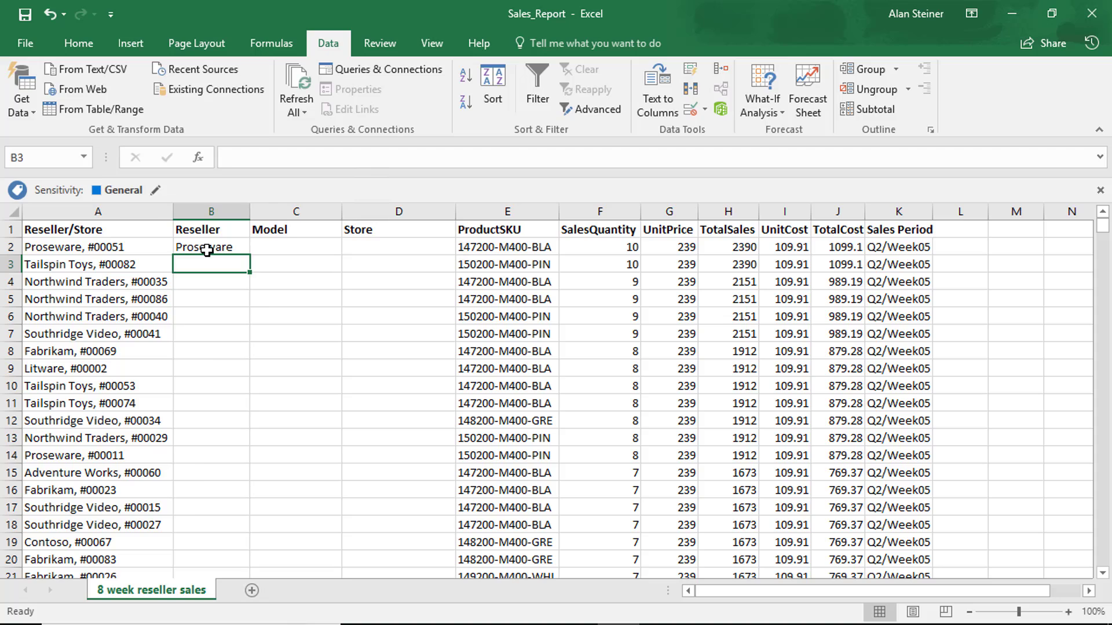
{"action": "type", "text": "Tailspin Toys"}
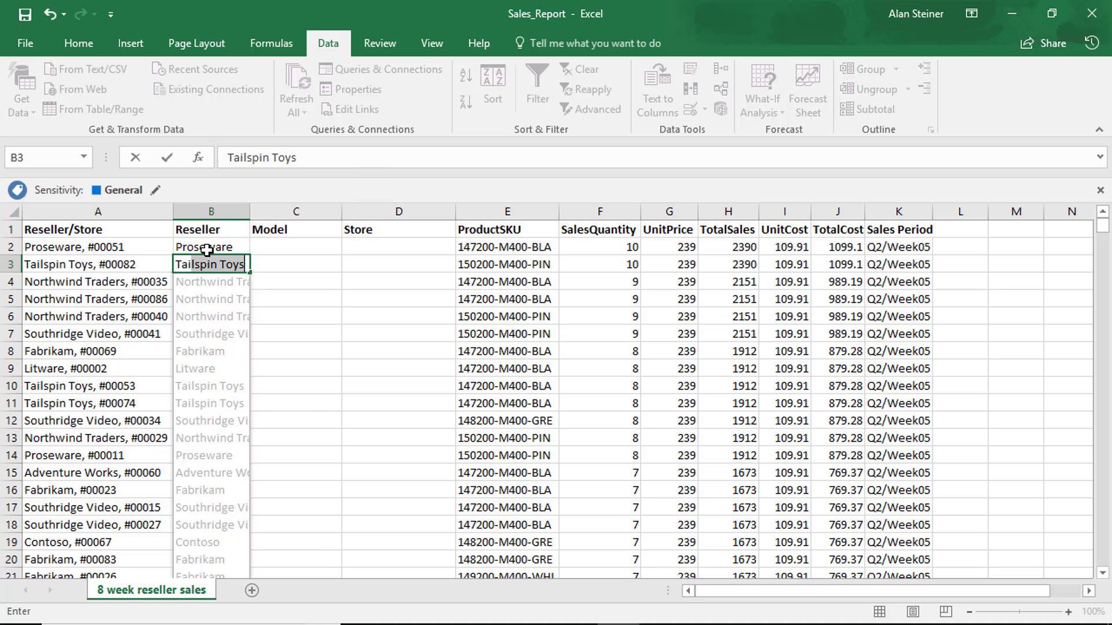
{"action": "key", "text": "Enter"}
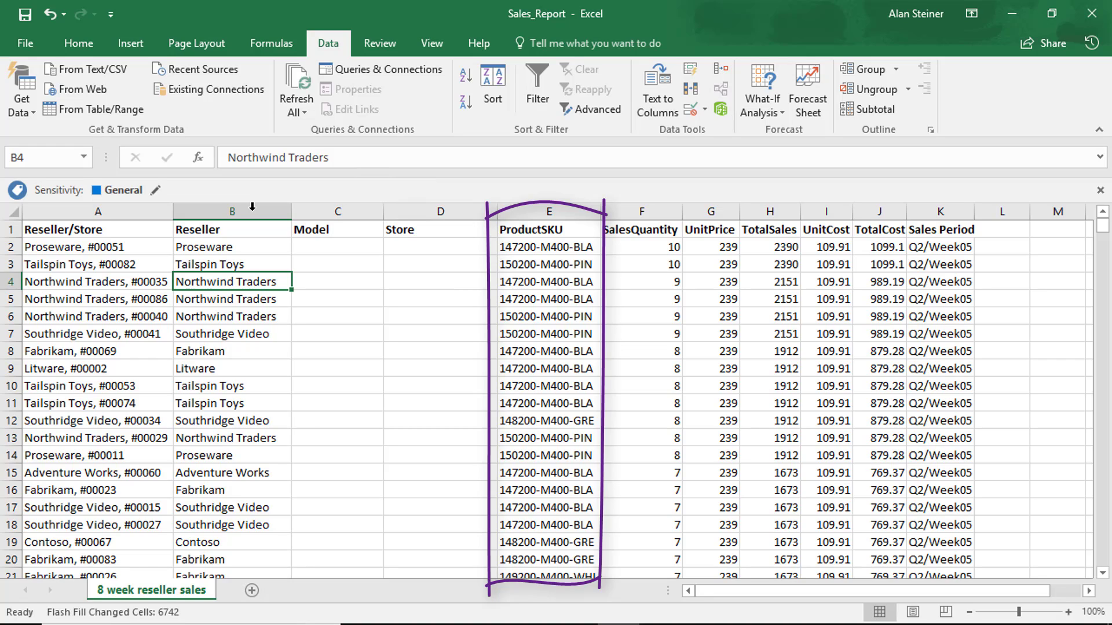
Type M400 as the example model in the first Model cells.
{"action": "type", "text": "M400"}
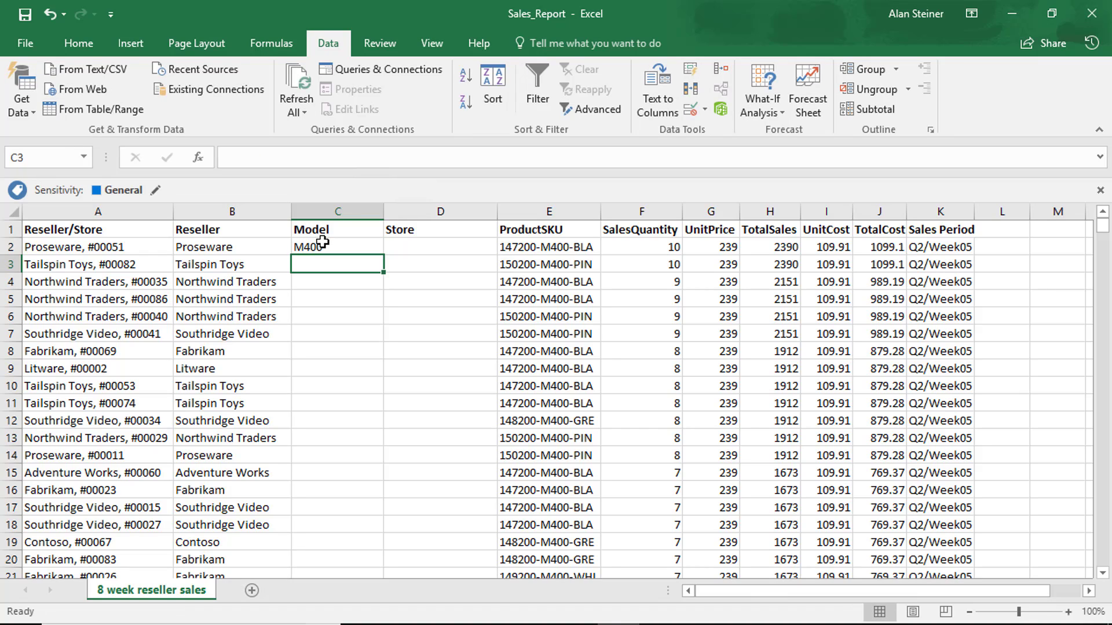
{"action": "type", "text": "M400"}
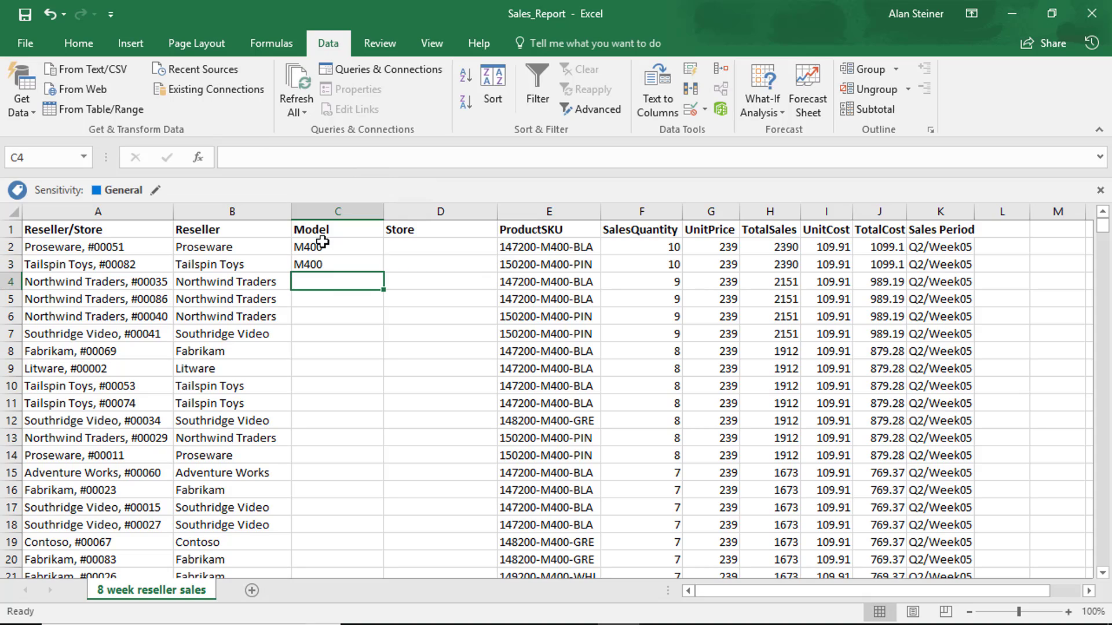
{"action": "type", "text": "M400"}
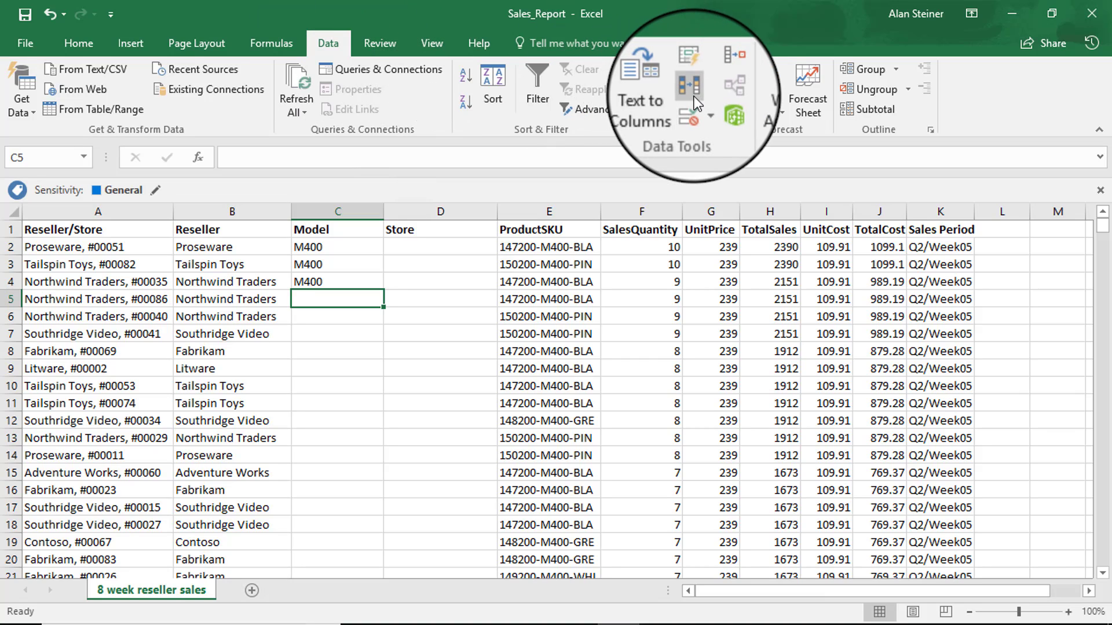
{"action": "mouse_move", "coordinate": [688, 72]}
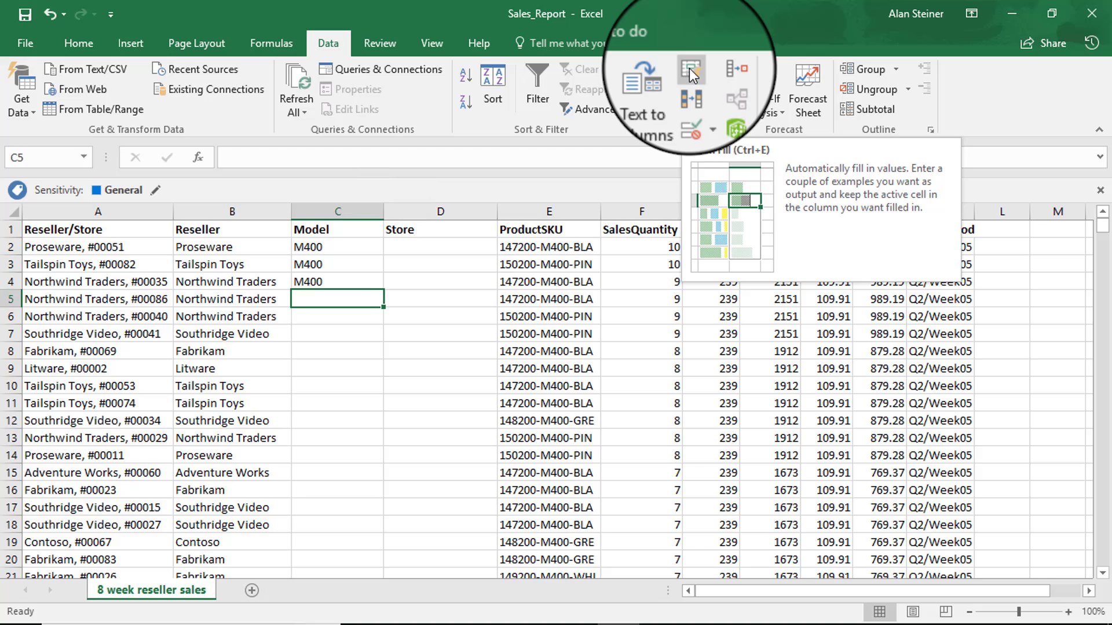
Apply Flash Fill from the Data tab to fill the remaining Model cells with M400.
{"action": "left_click", "coordinate": [690, 72]}
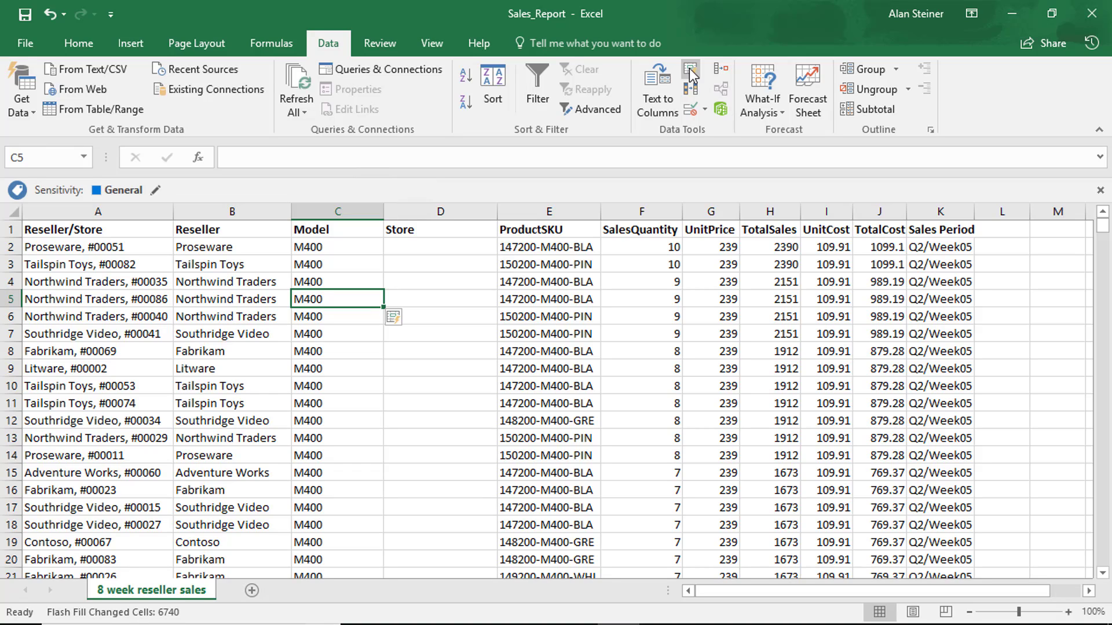
{"action": "mouse_move", "coordinate": [406, 275]}
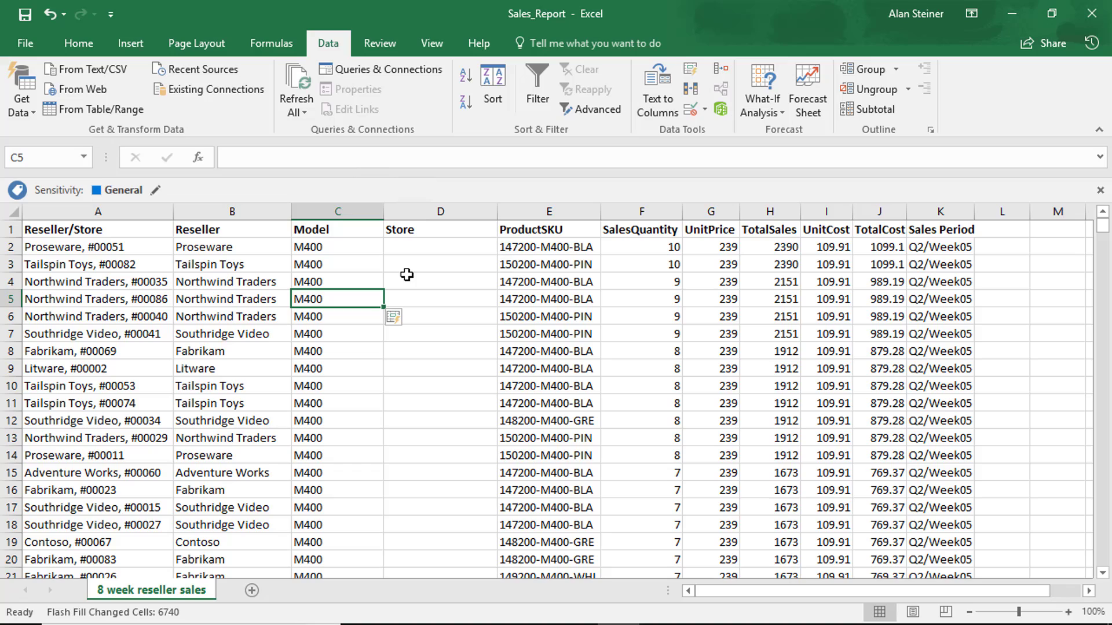
Enter store number #00051 in D2 and Flash Fill the Store column with Ctrl+E.
{"action": "left_click", "coordinate": [440, 247]}
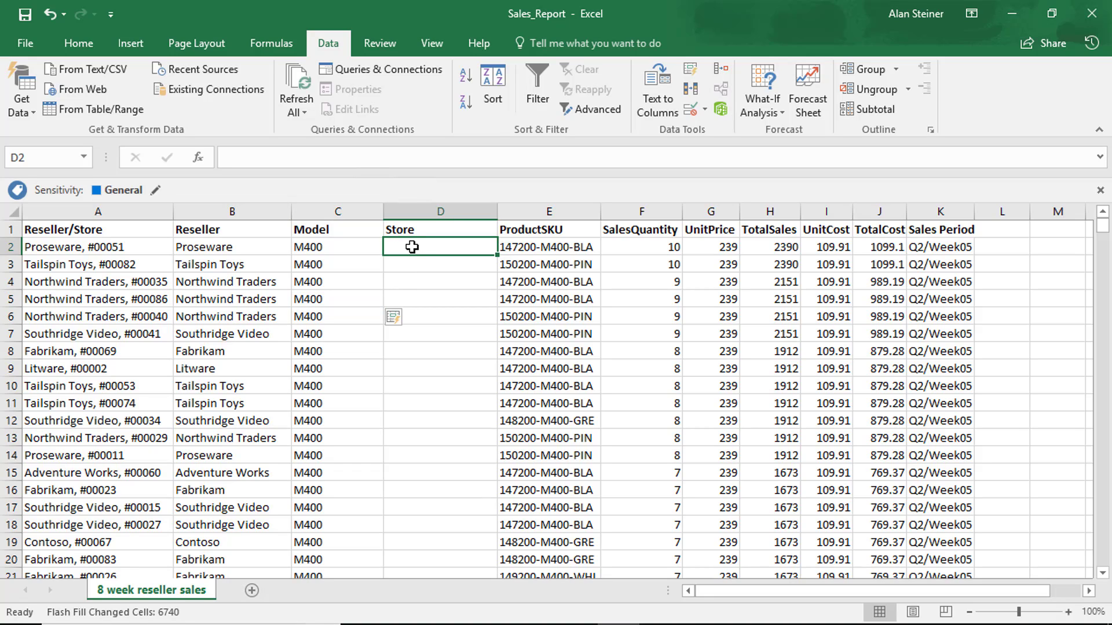
{"action": "type", "text": "#00051"}
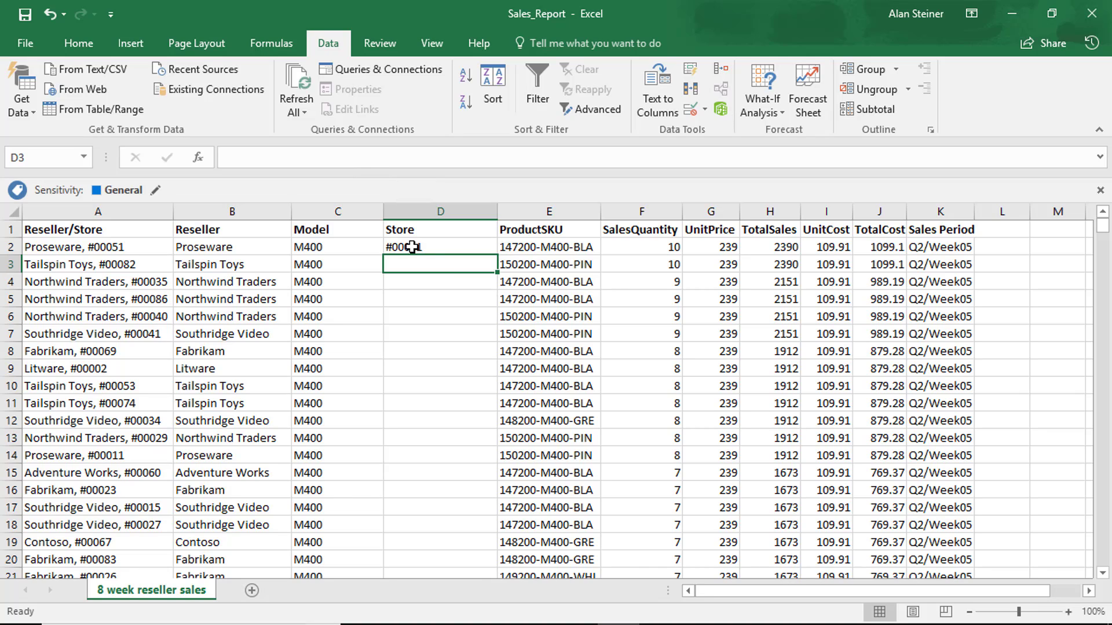
{"action": "key", "text": "Ctrl+E"}
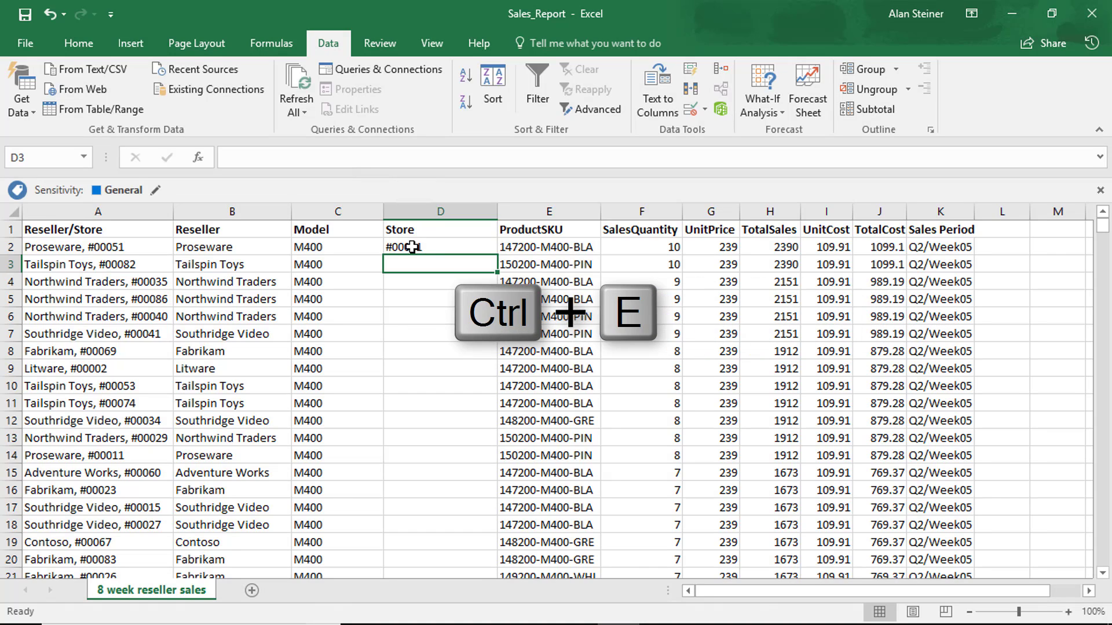
{"action": "key", "text": "Ctrl+E"}
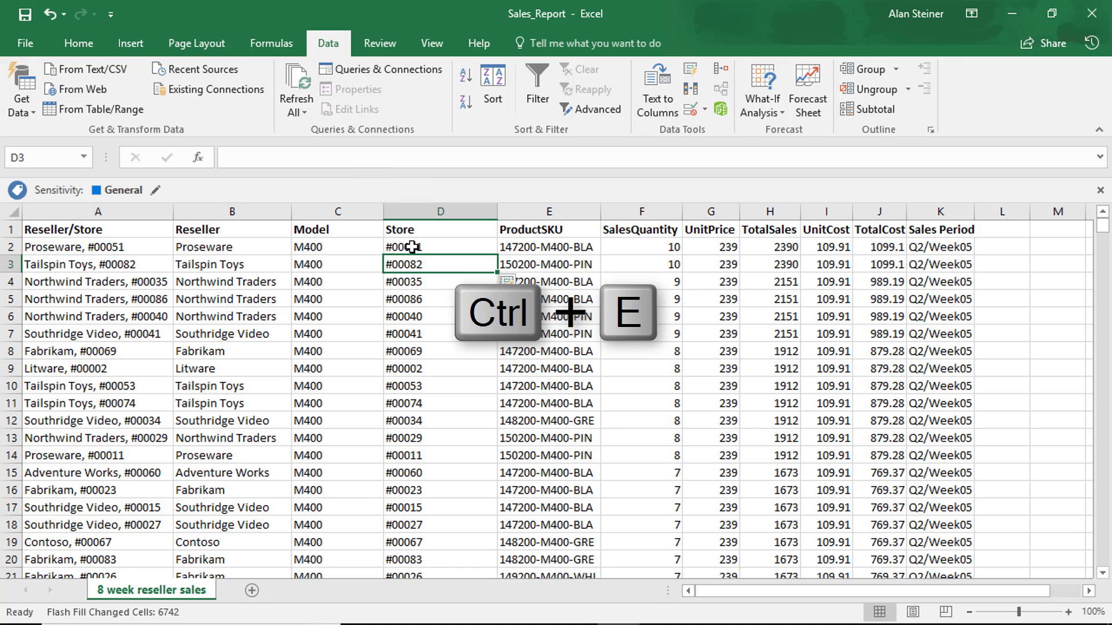
{"action": "key", "text": "Ctrl+E"}
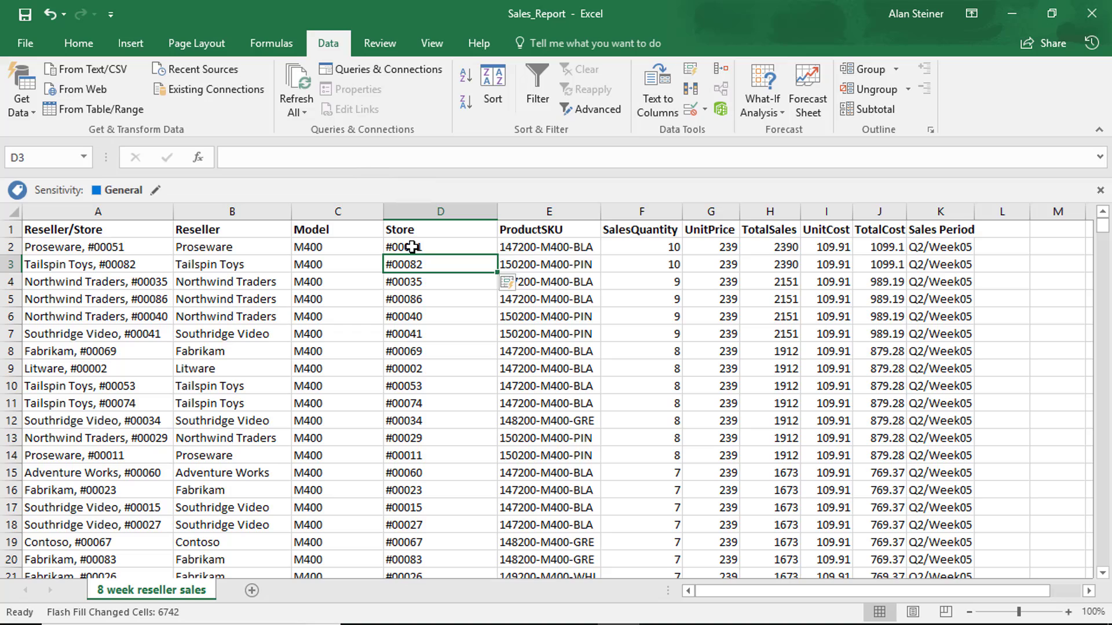